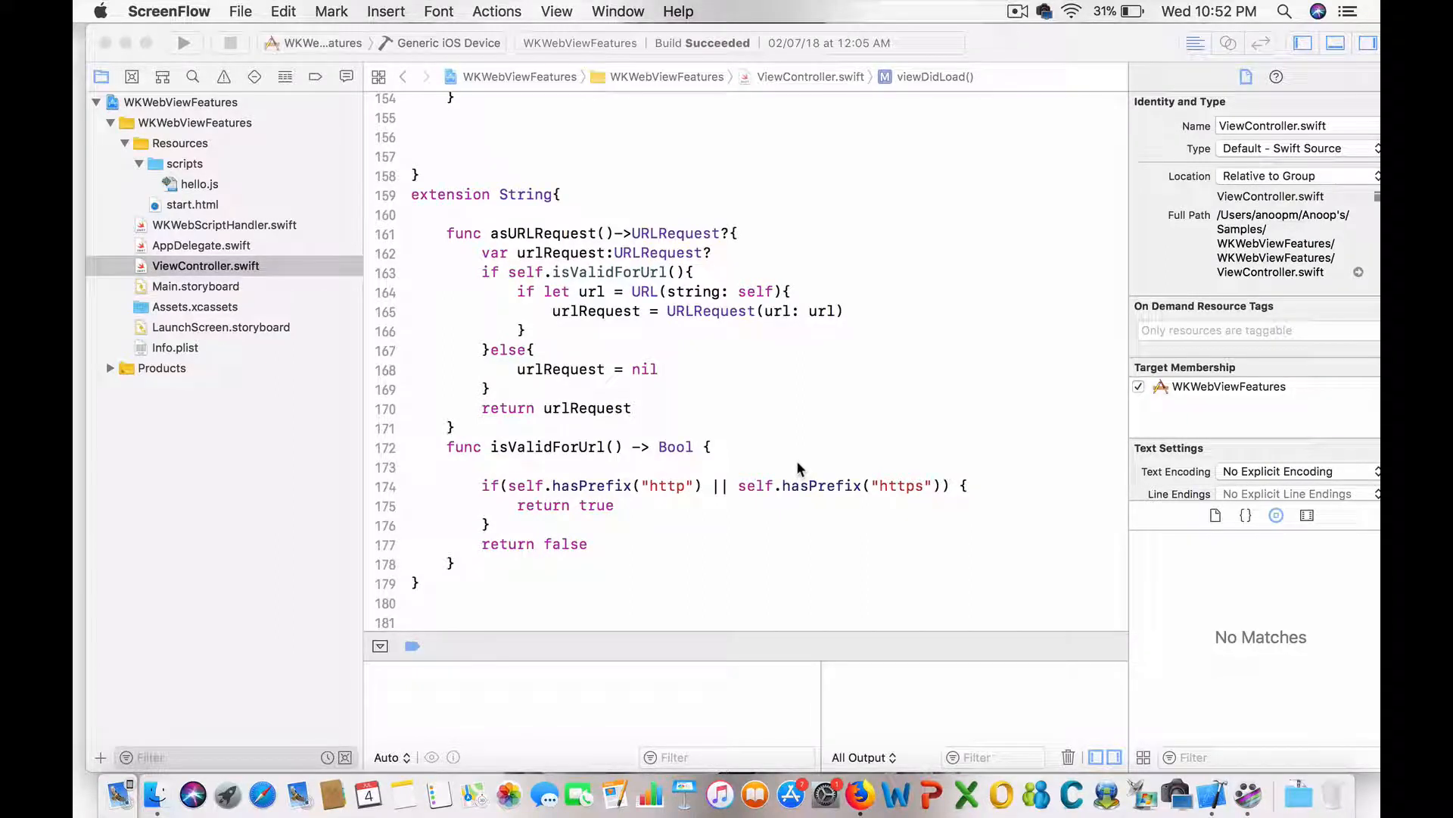
pyautogui.moveTo(799, 392)
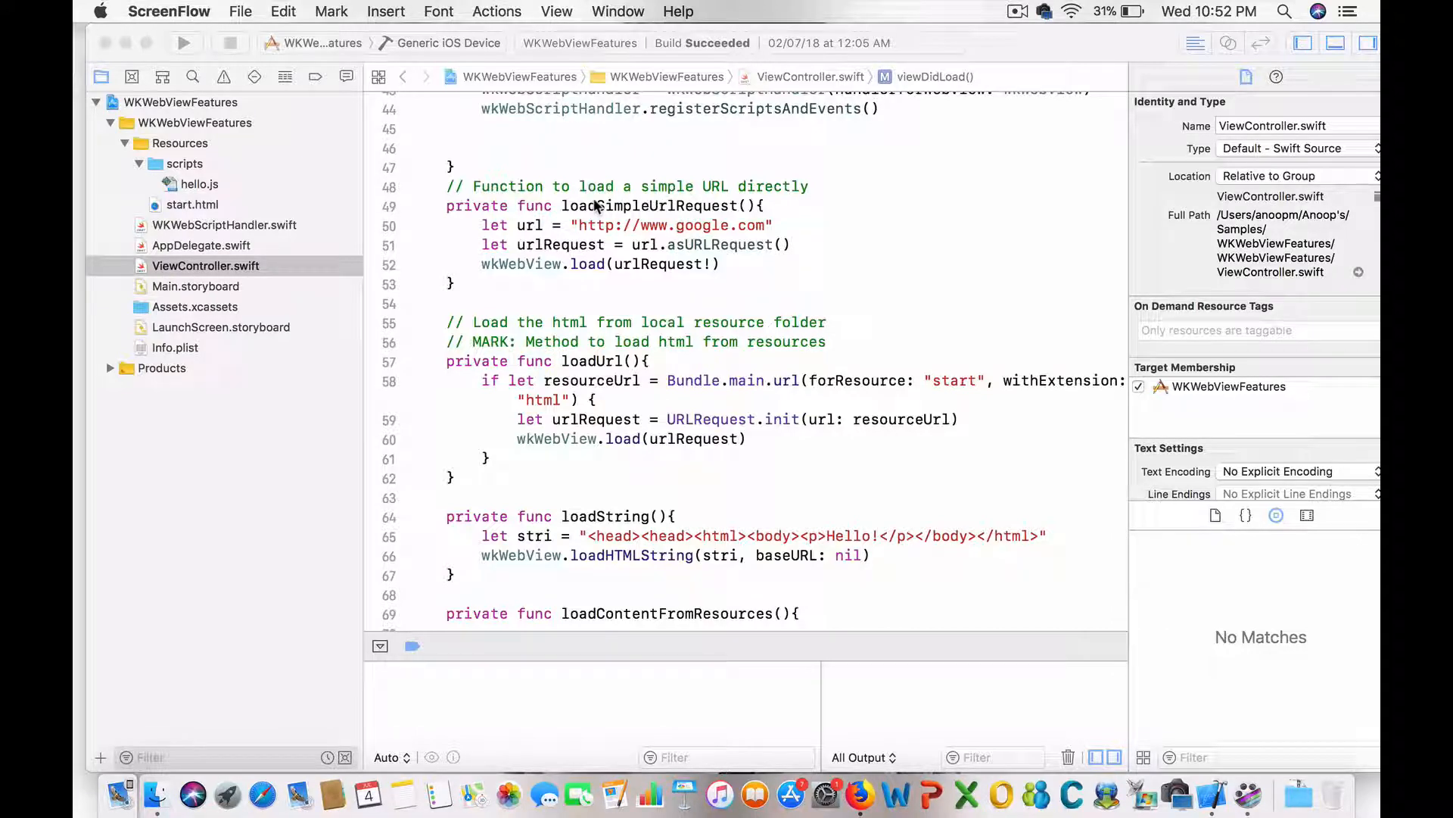
# Inspect the Web View Holder view and its outlet in the main storyboard.
pyautogui.click(205, 265)
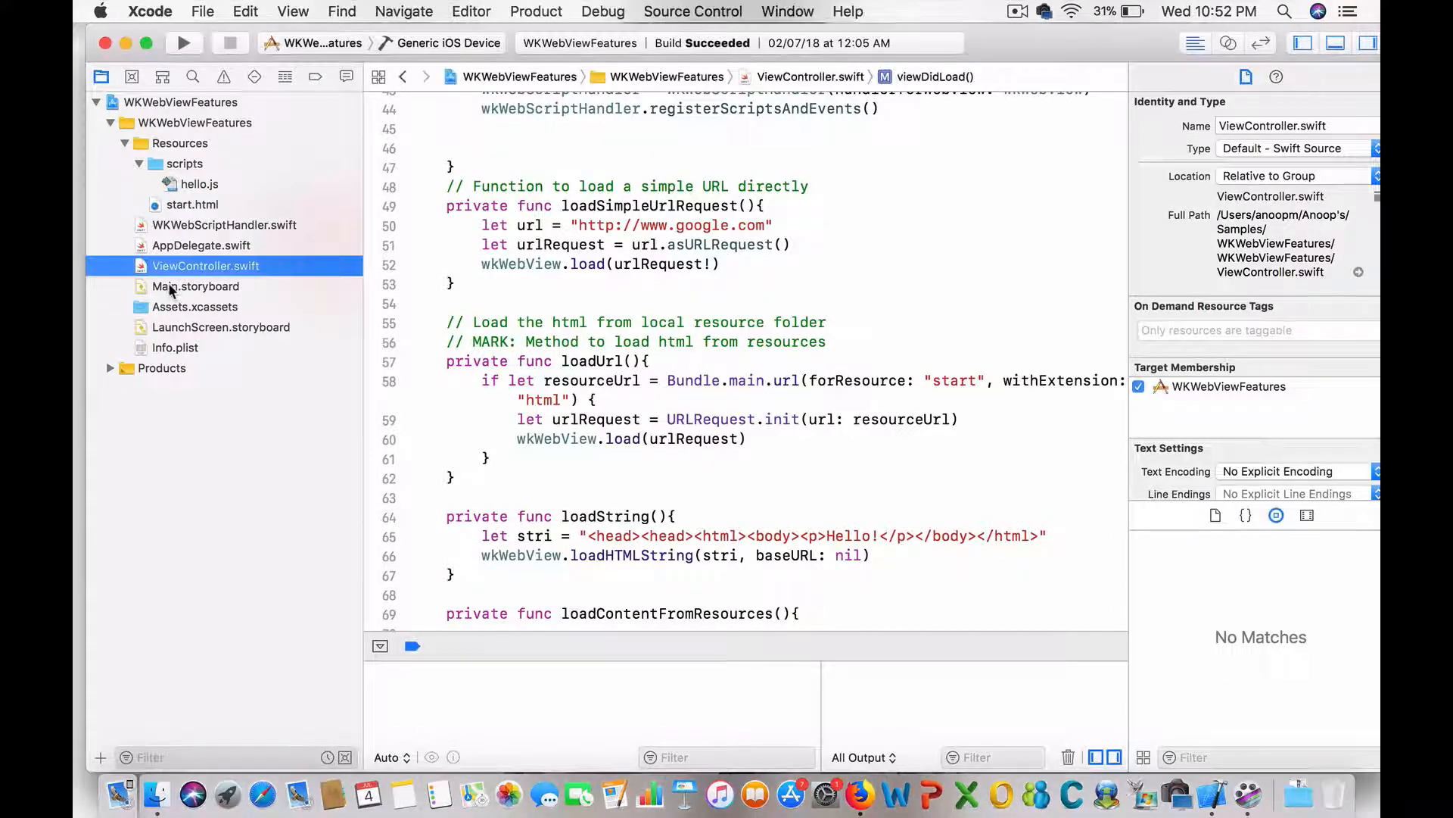
pyautogui.click(196, 286)
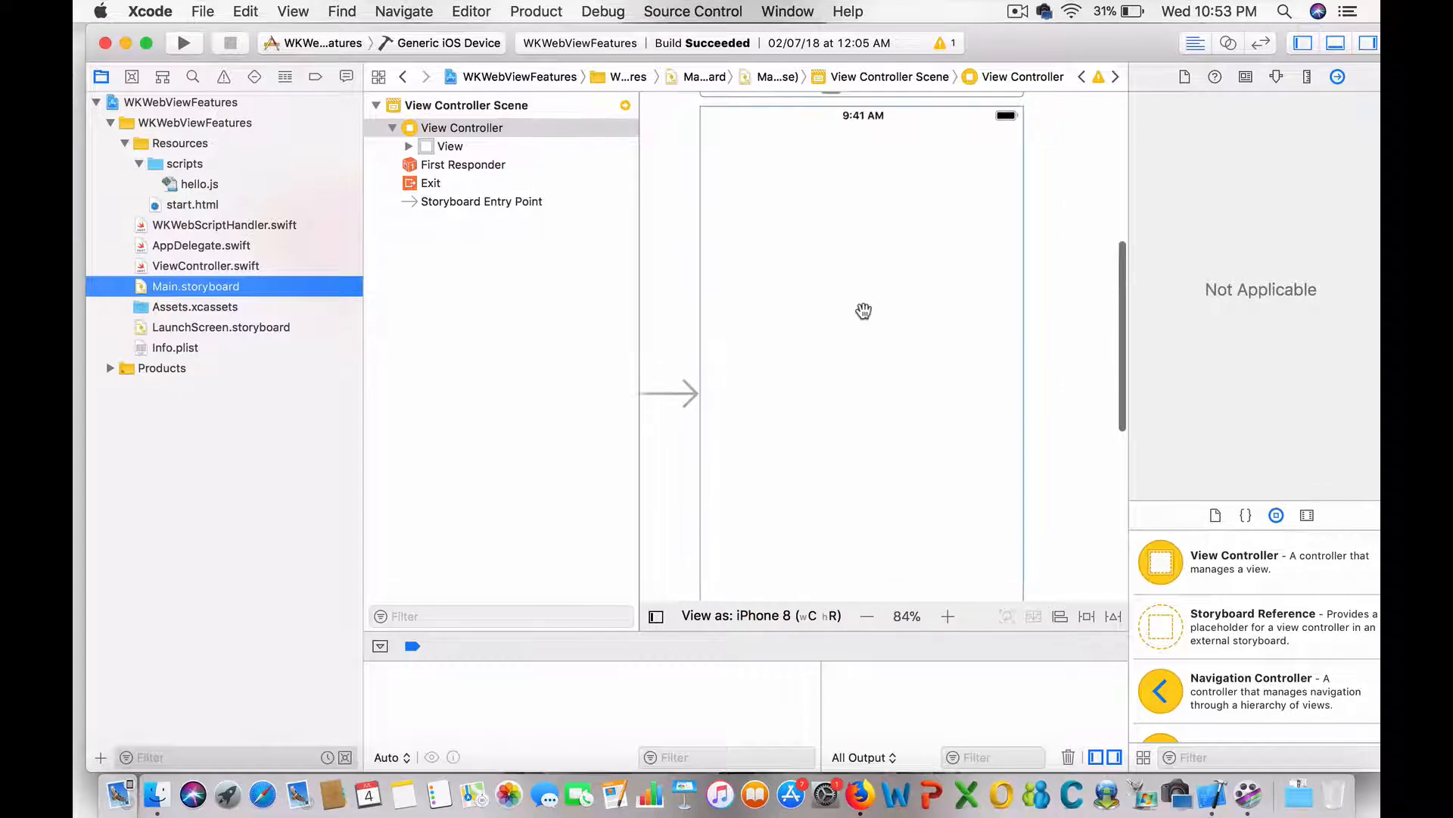
pyautogui.click(408, 146)
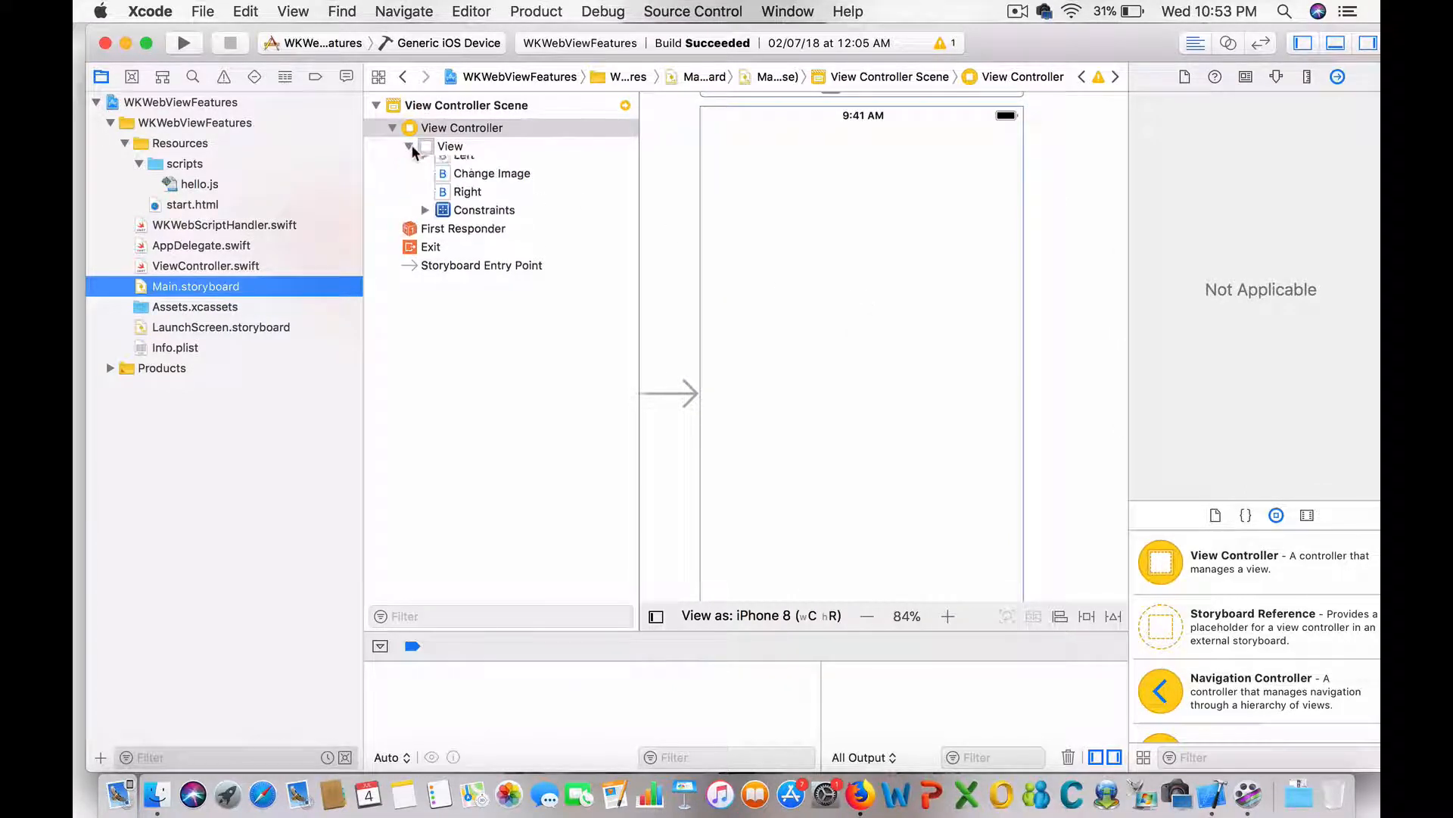
pyautogui.click(424, 146)
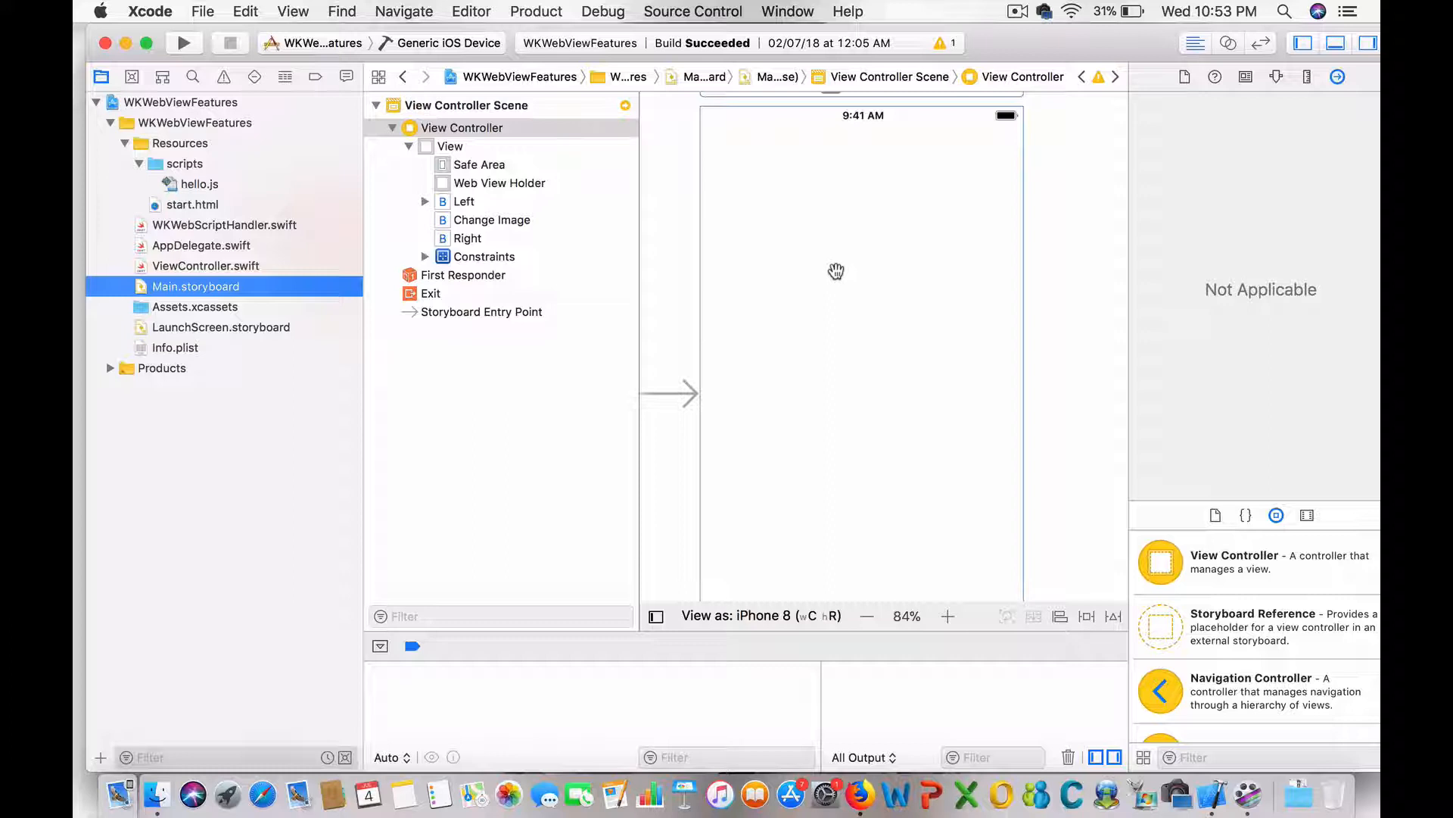
pyautogui.click(499, 182)
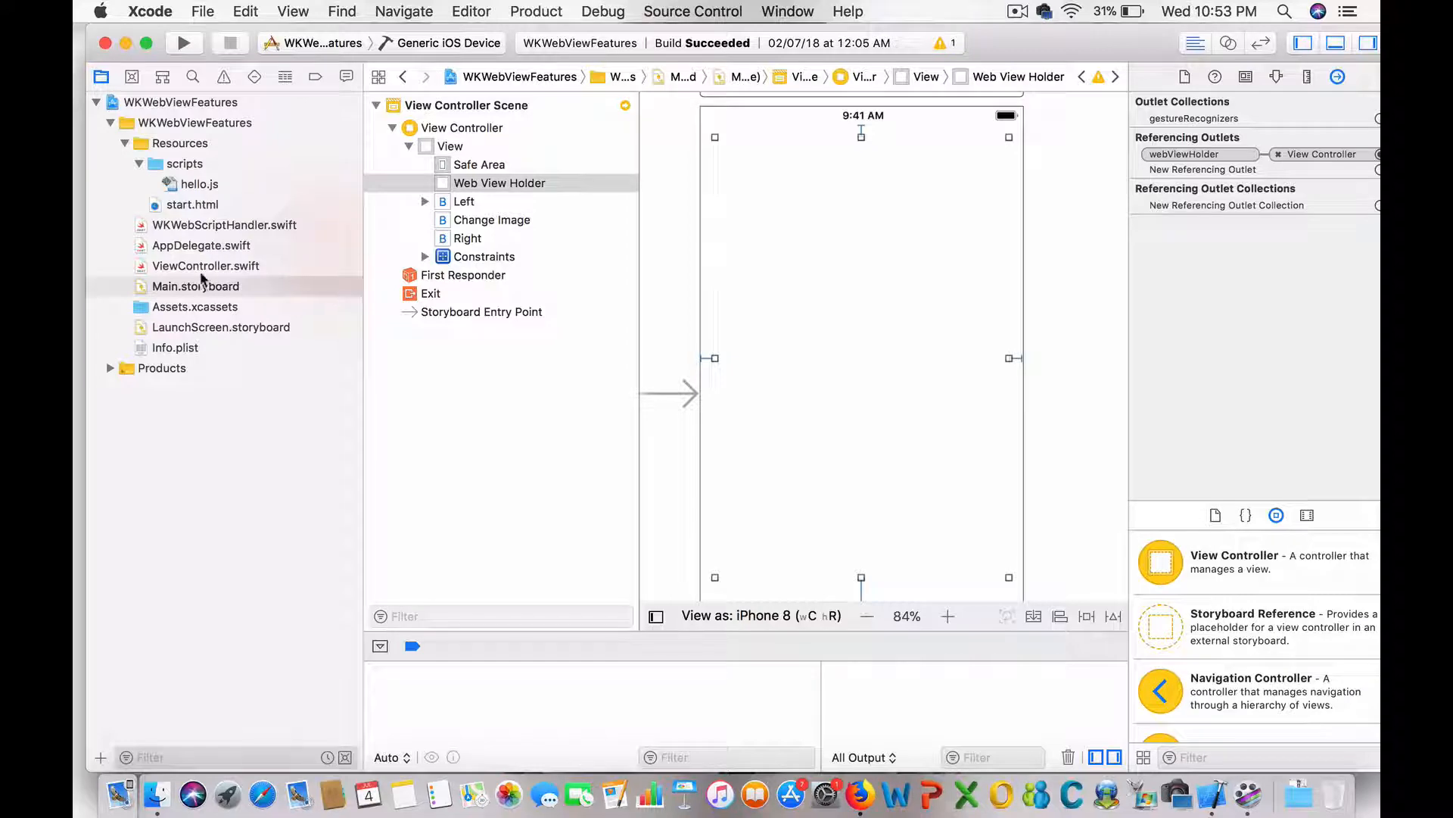
# Review the initializeWKWebView code and look up where asURLRequest is defined.
pyautogui.click(205, 266)
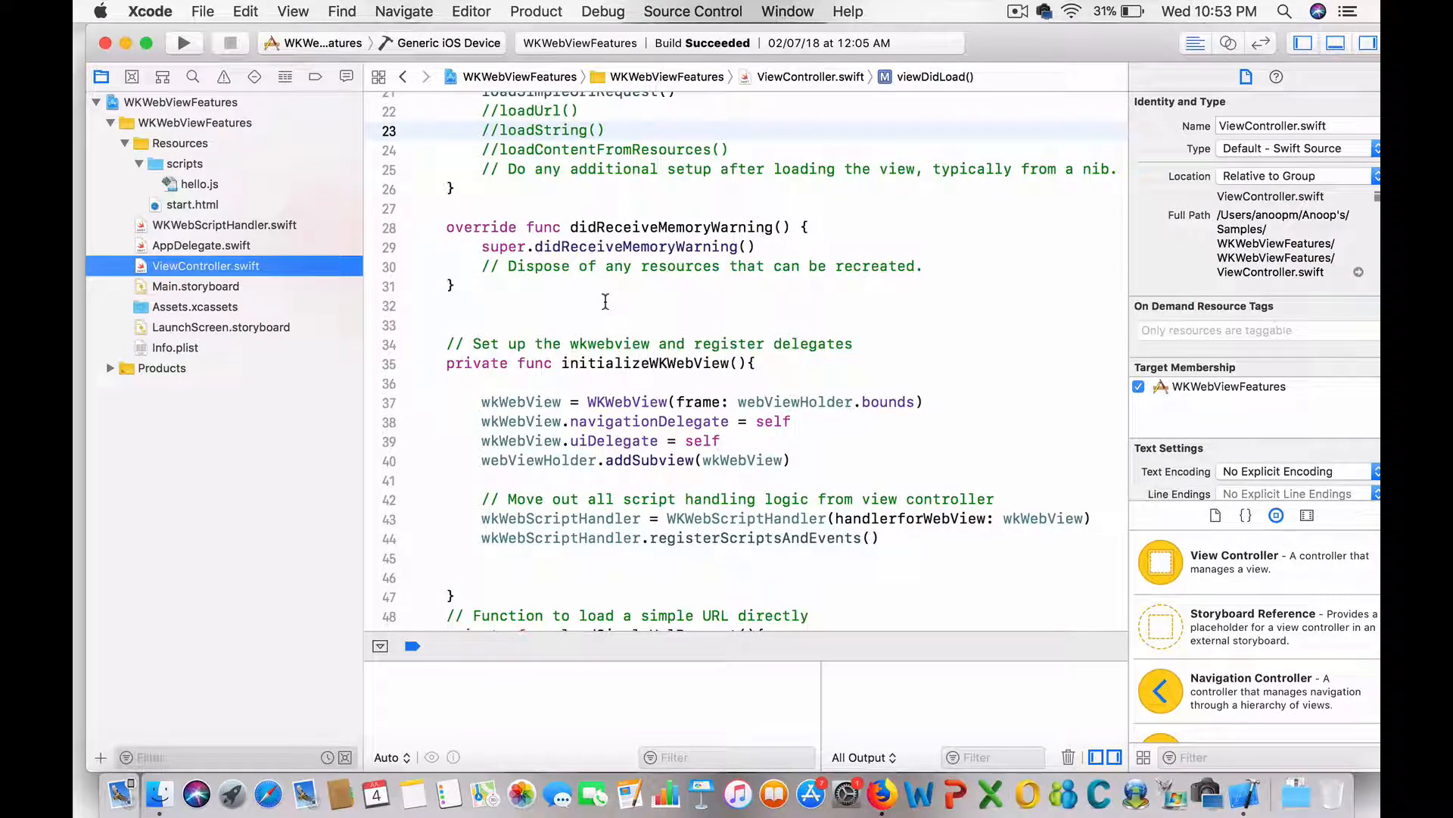
pyautogui.scroll(-3)
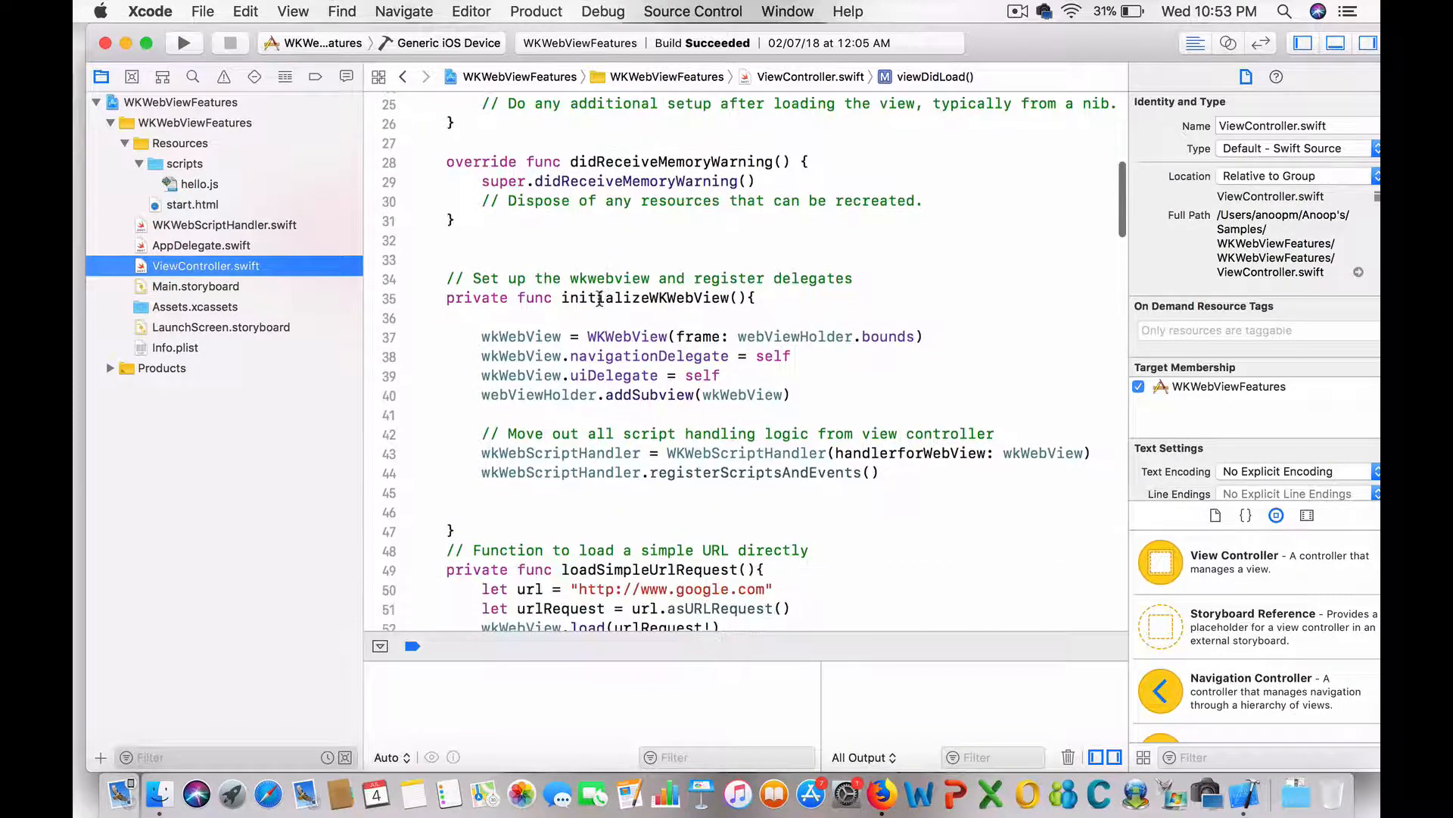
pyautogui.doubleClick(644, 298)
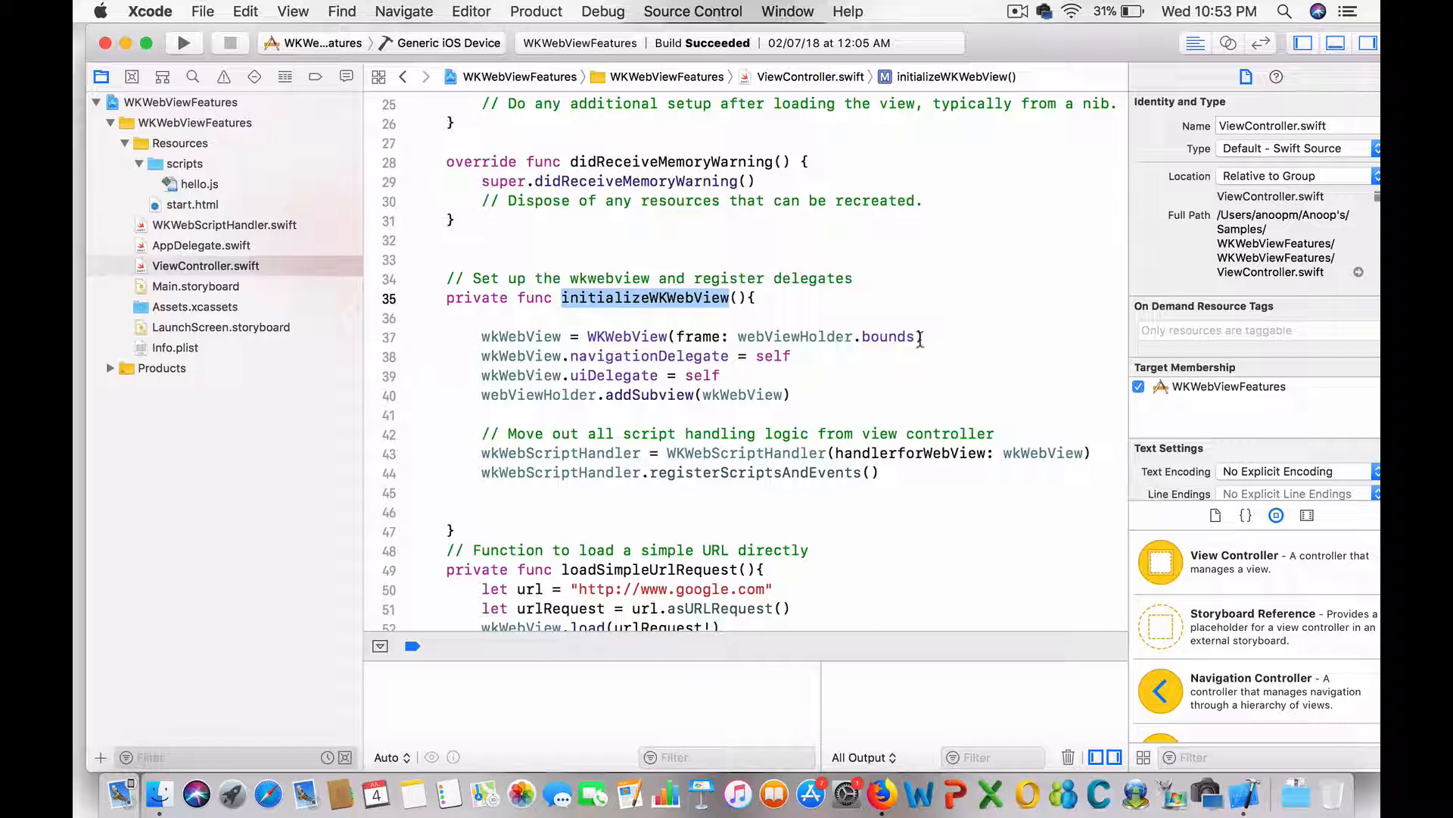
pyautogui.moveTo(922, 336)
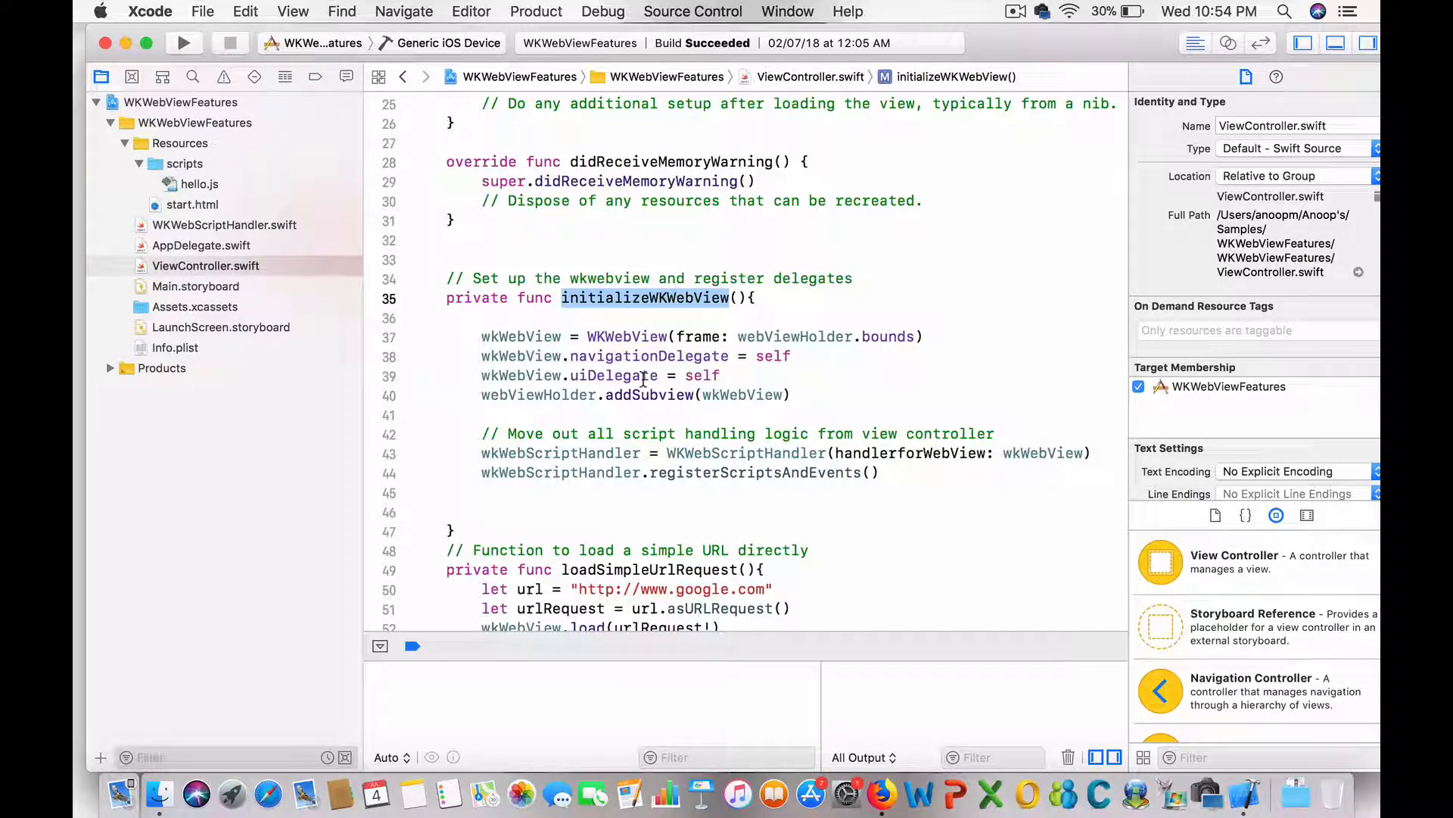
pyautogui.scroll(-3)
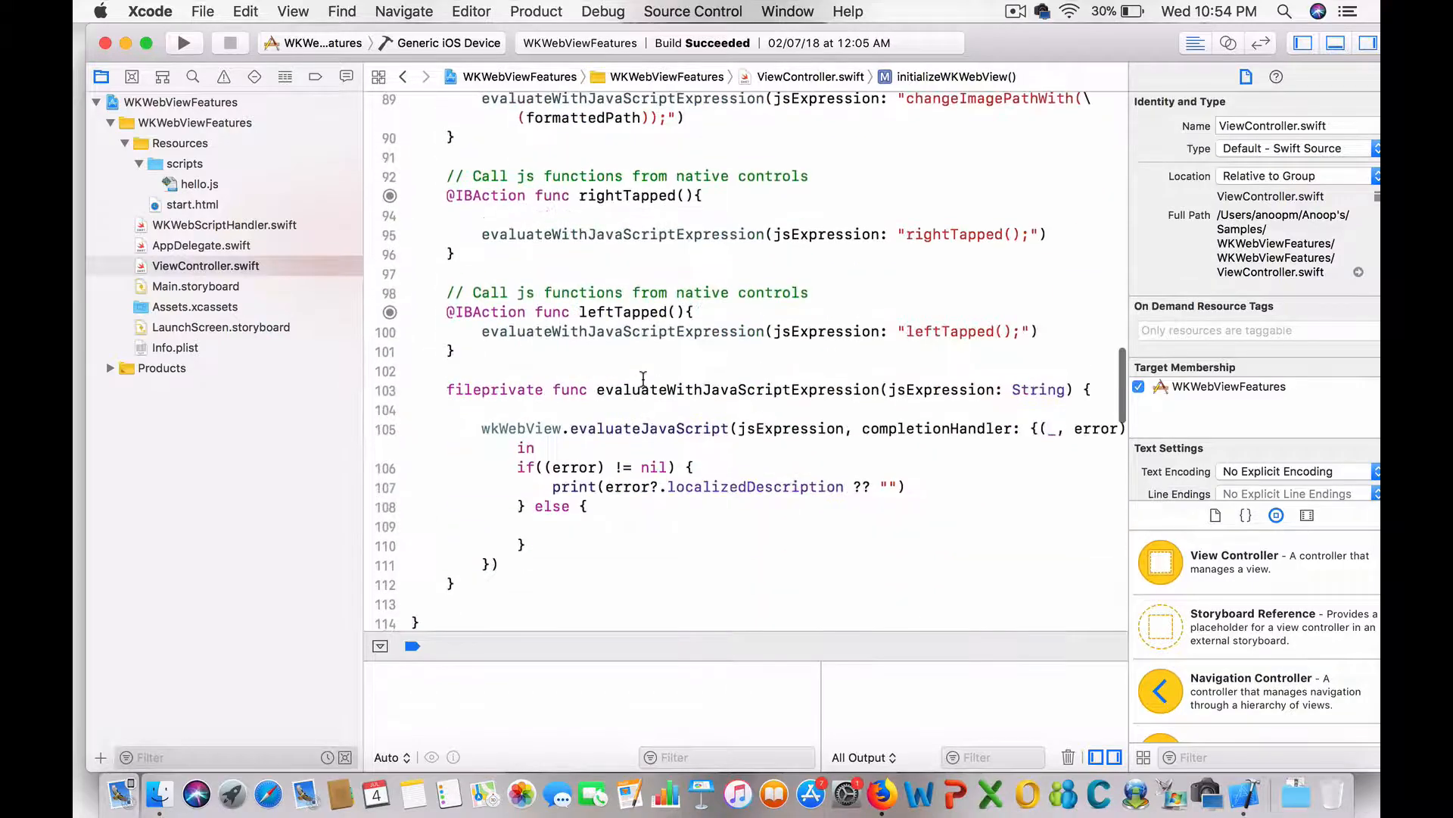
pyautogui.scroll(-3)
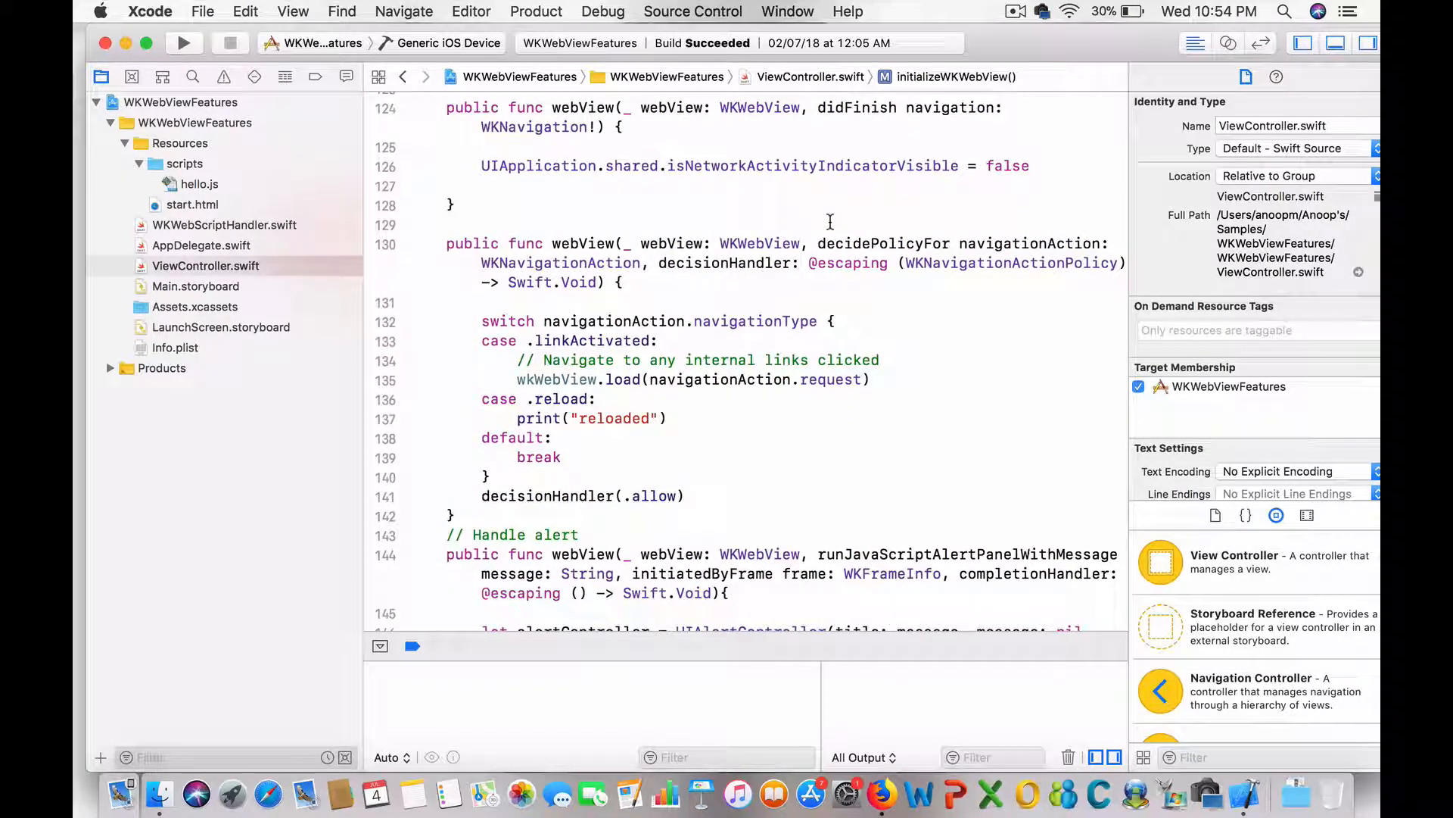
pyautogui.scroll(-3)
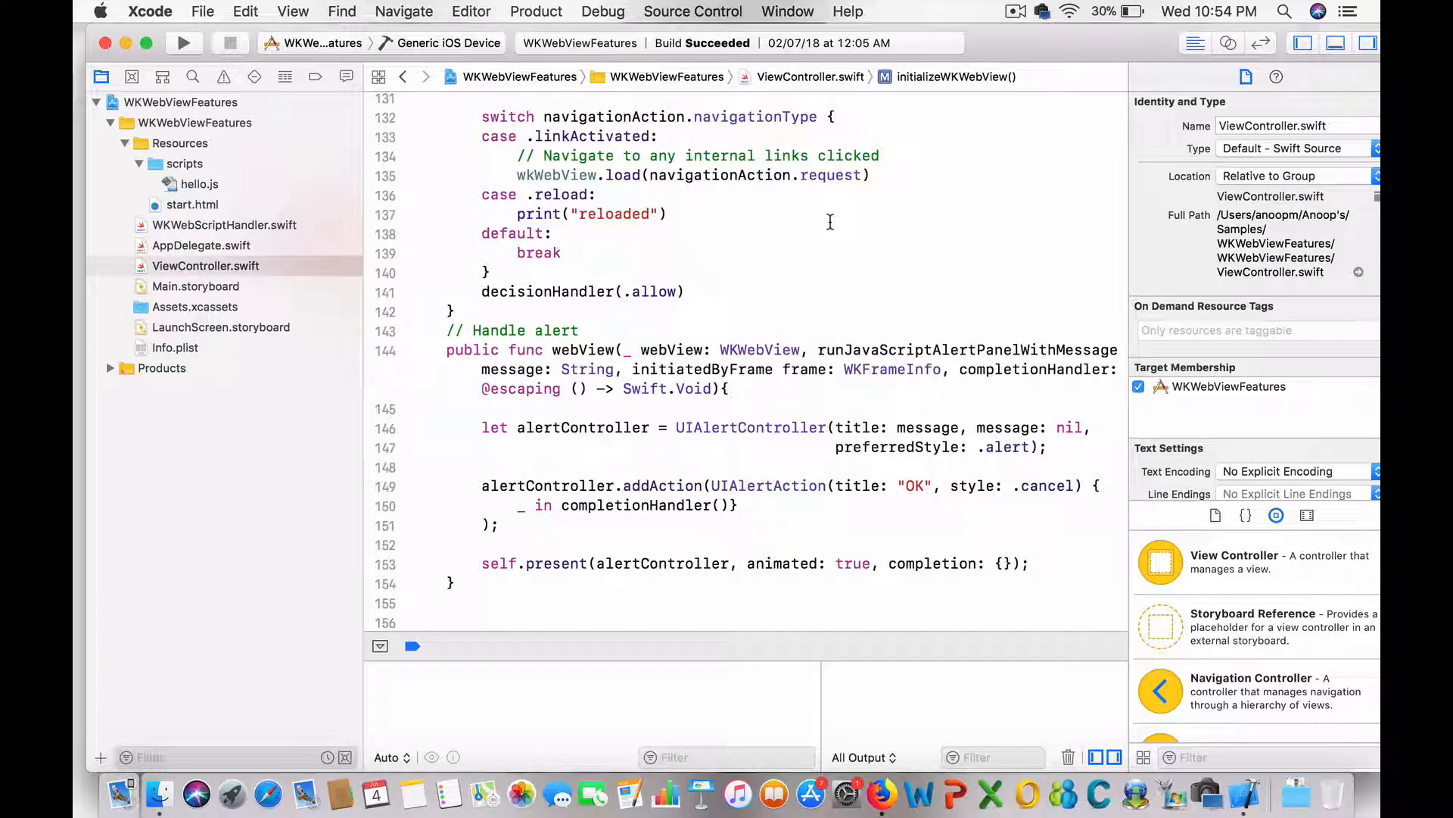
pyautogui.scroll(-3)
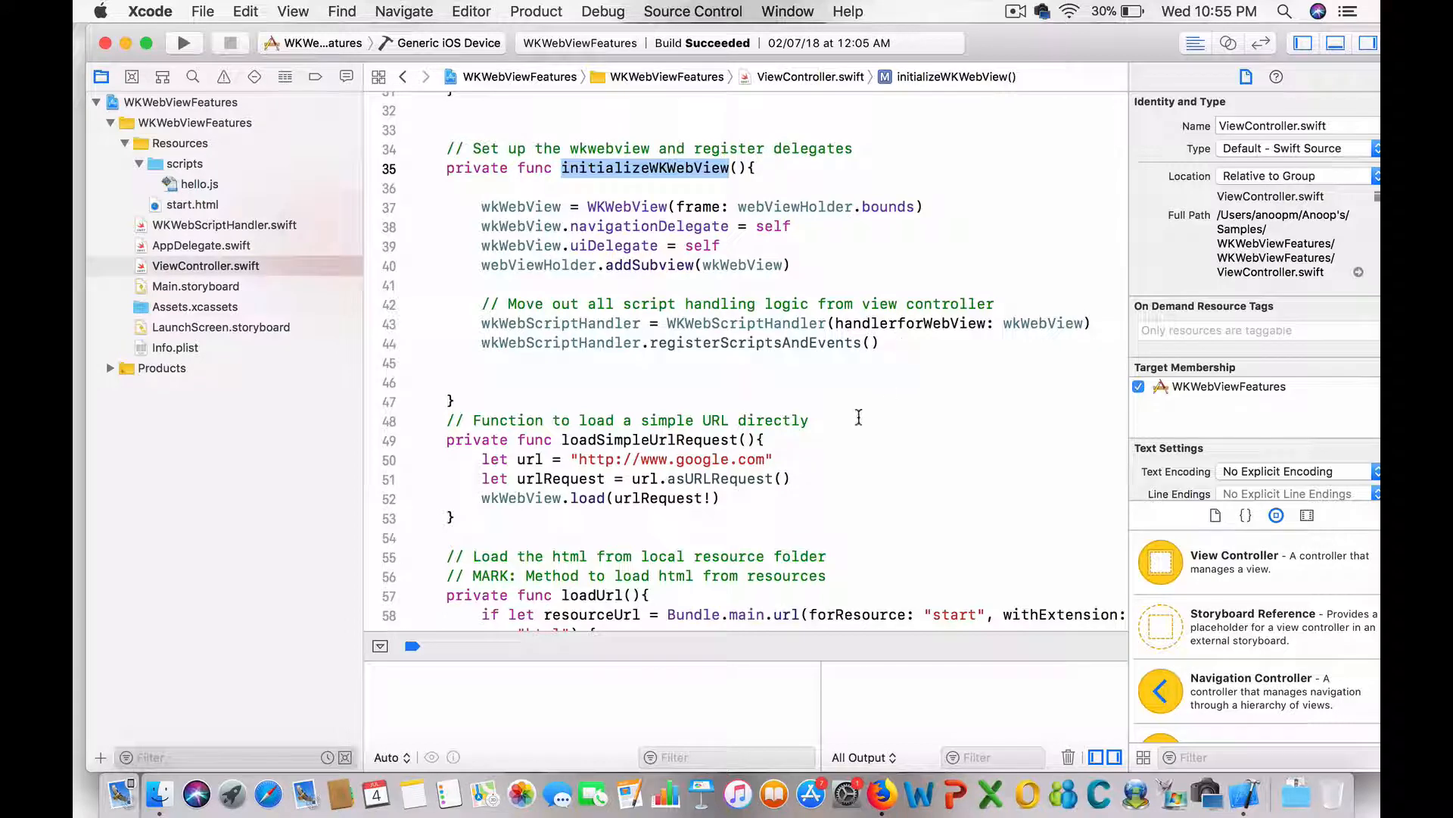
pyautogui.scroll(-3)
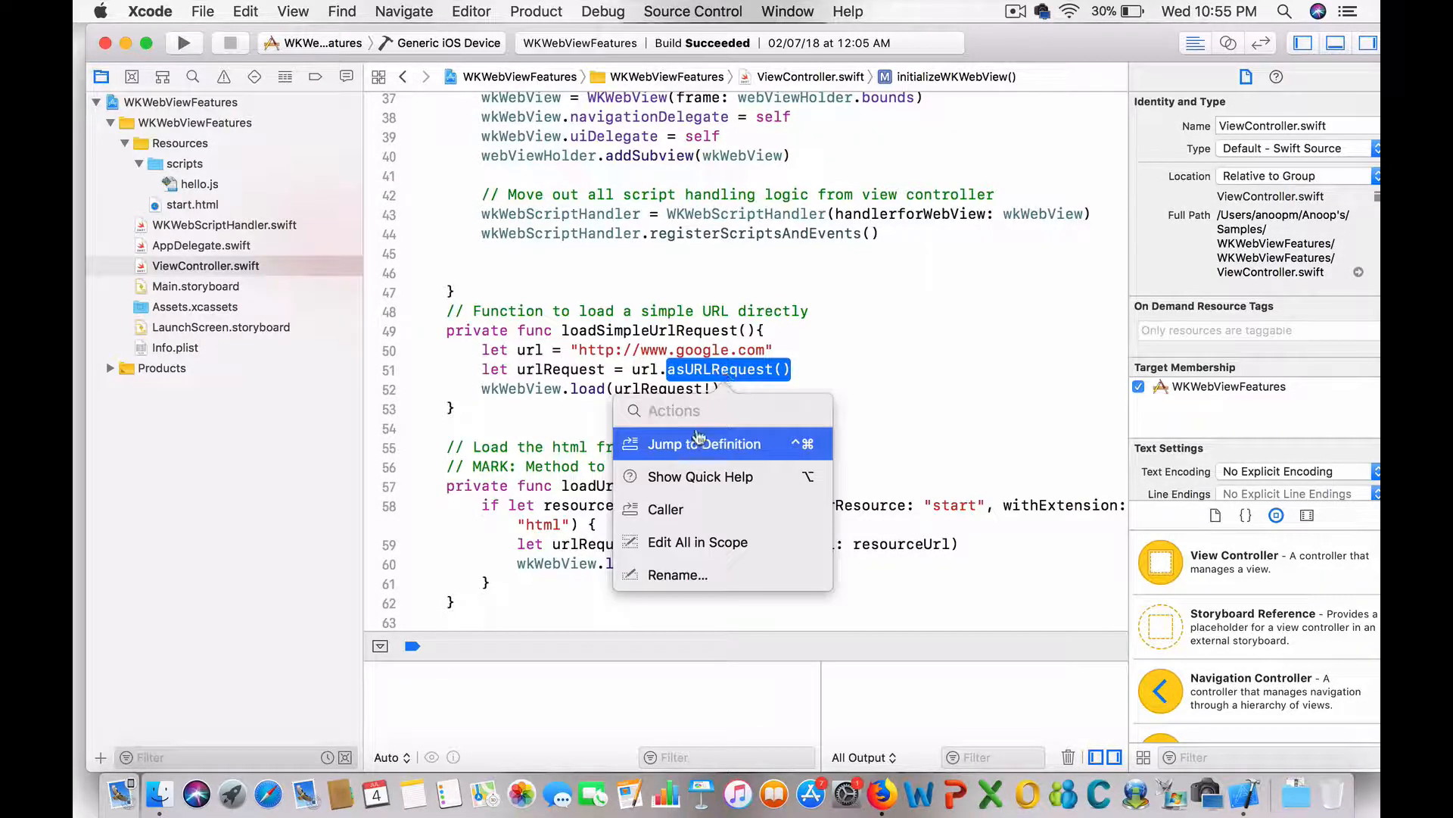
pyautogui.click(704, 442)
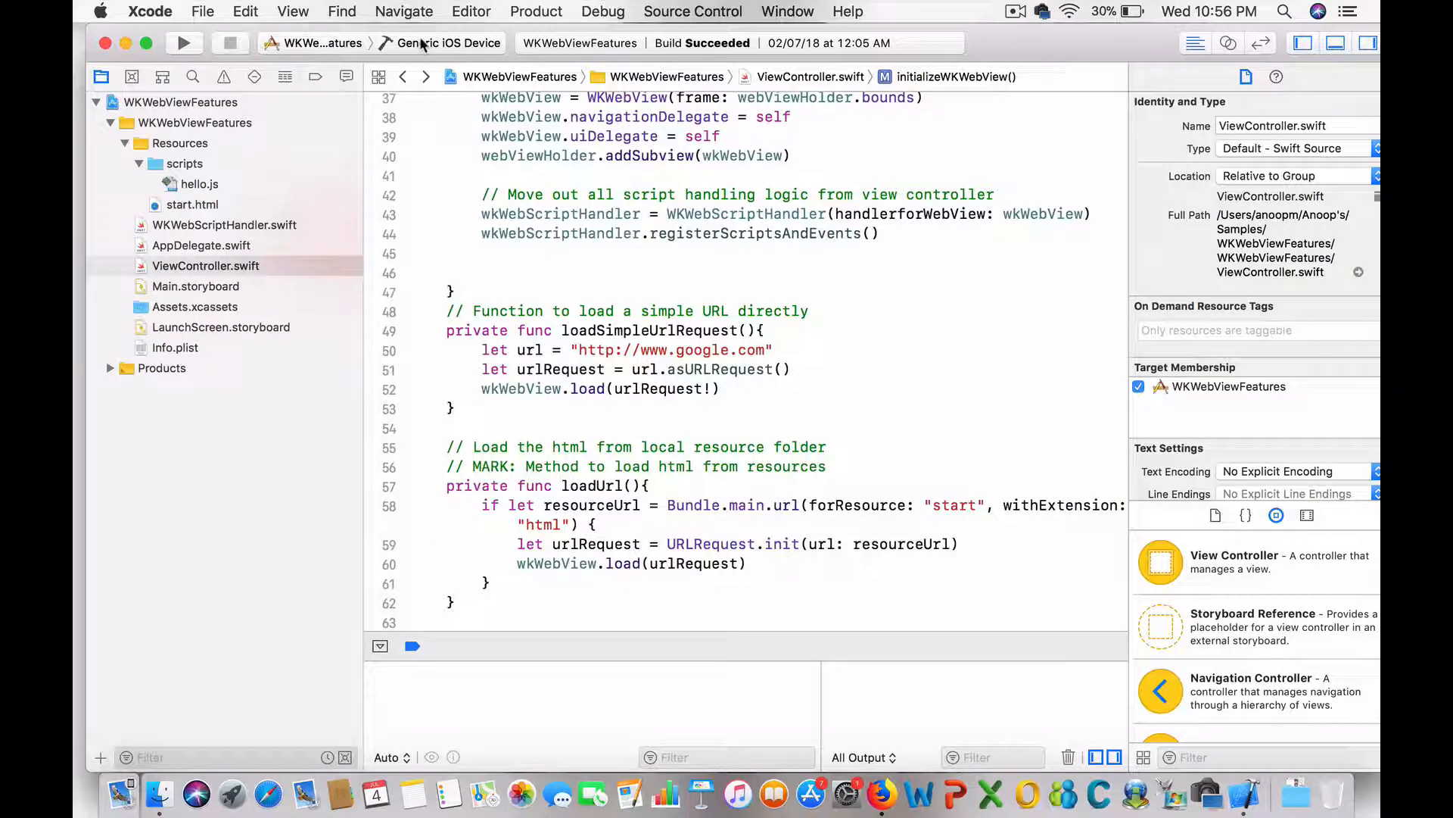
# Choose iPhone 8 Plus as the run destination and launch the app.
pyautogui.click(183, 42)
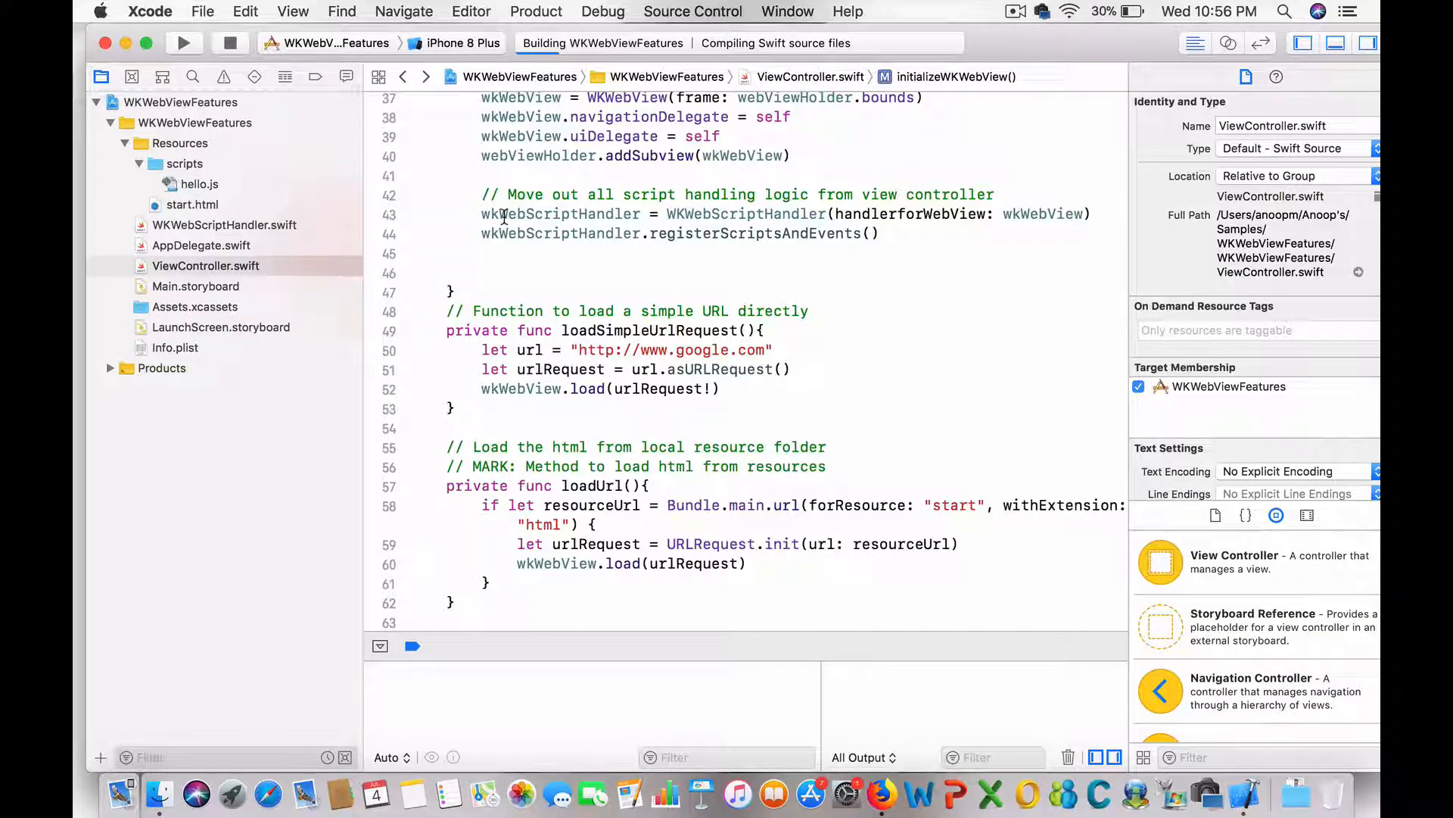
pyautogui.click(185, 43)
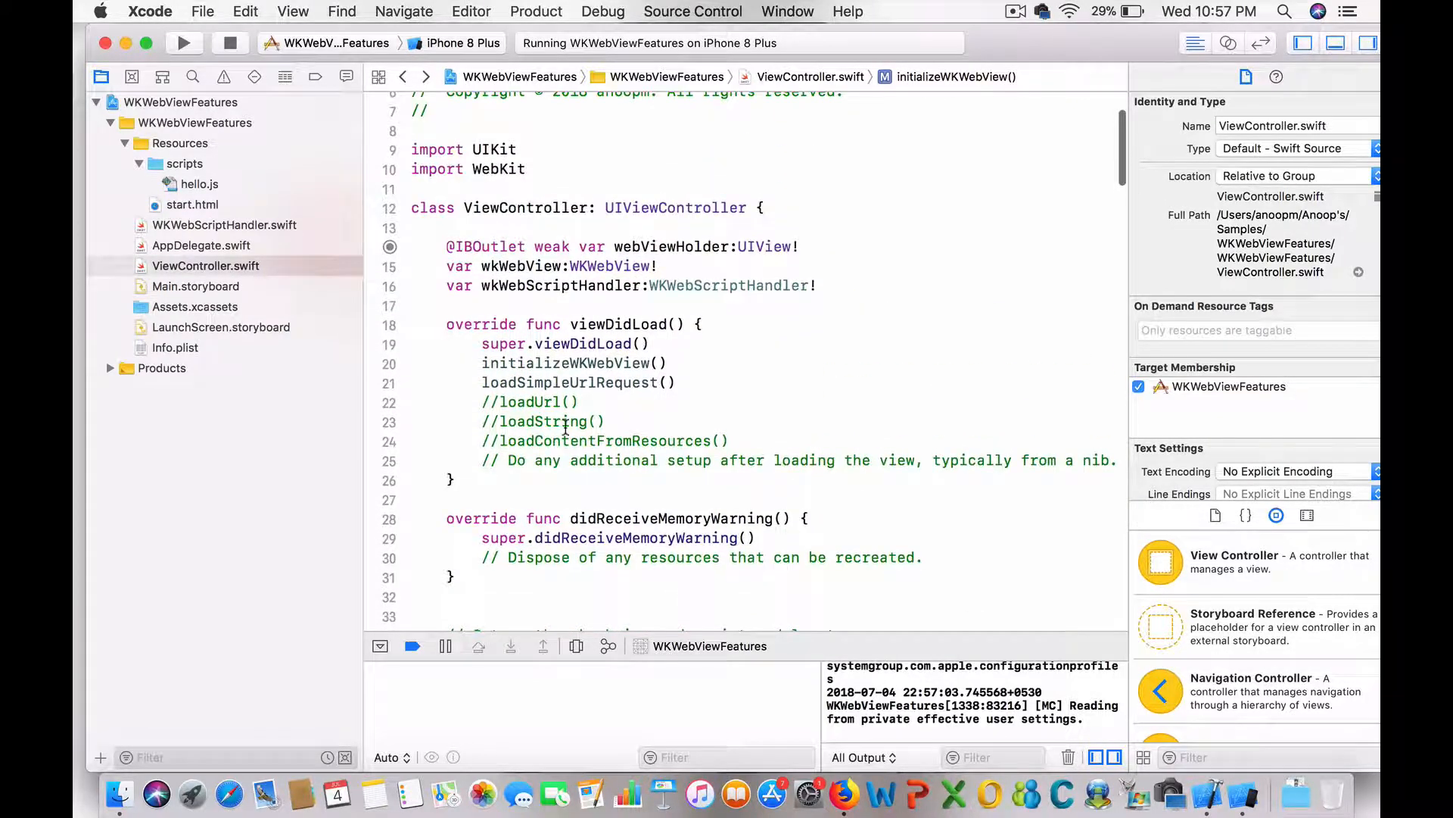
pyautogui.scroll(-3)
pyautogui.write('//')
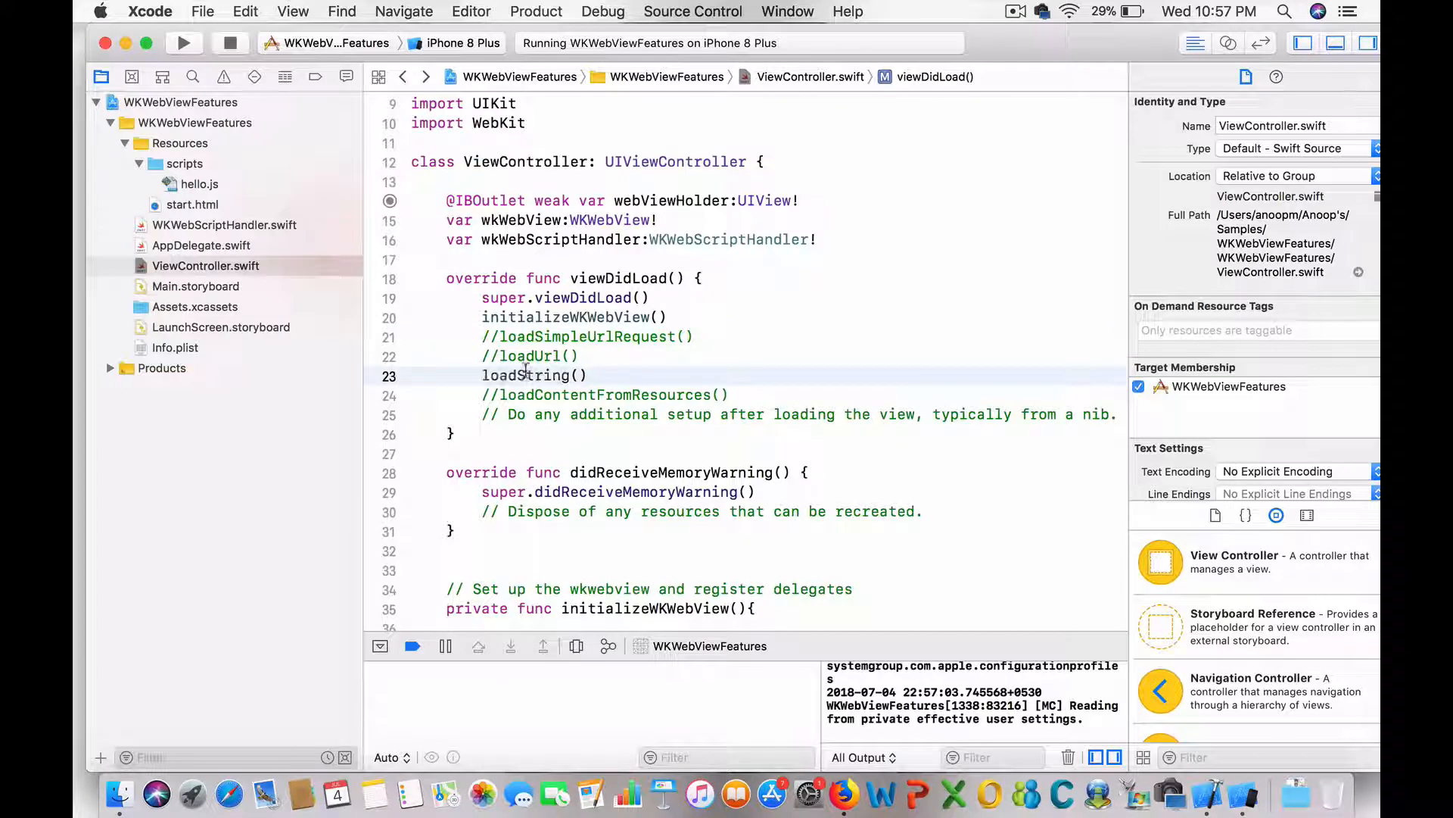
# Jump to the definition of loadString, which loads a Hello HTML string.
pyautogui.rightClick(527, 374)
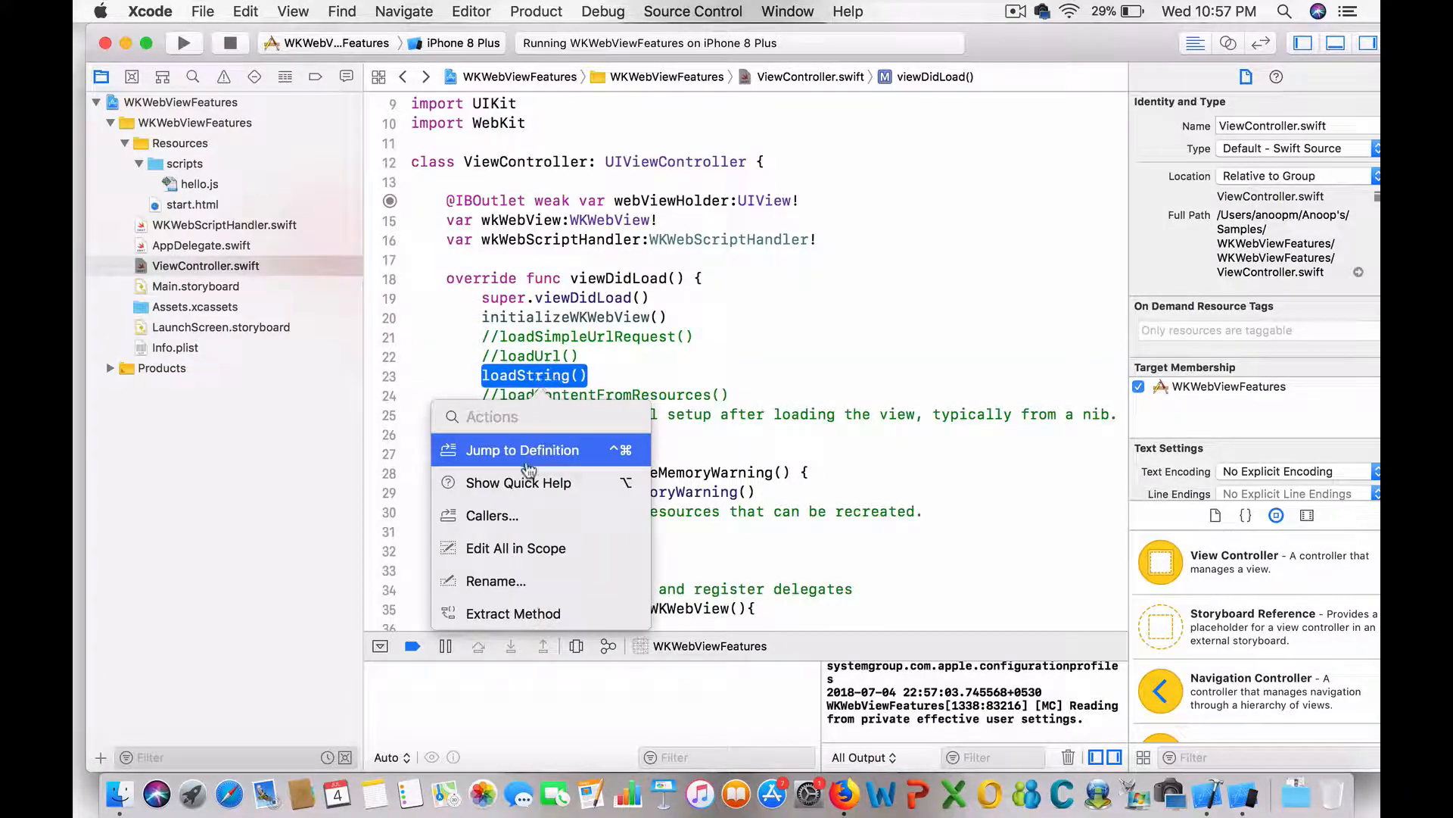
pyautogui.click(521, 450)
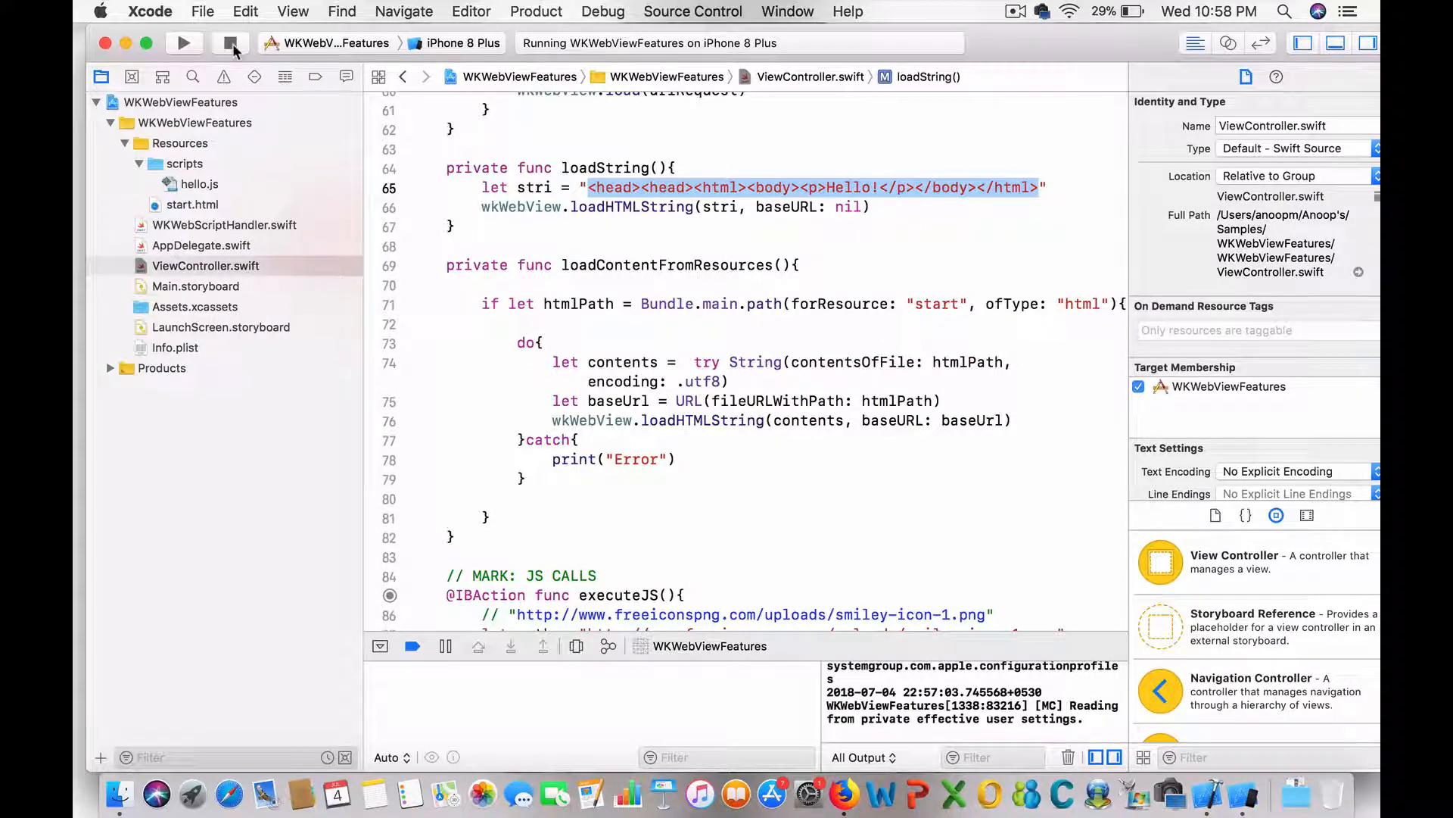
# Stop the running WKWebViewFeatures app on the iPhone 8 Plus simulator.
pyautogui.click(230, 43)
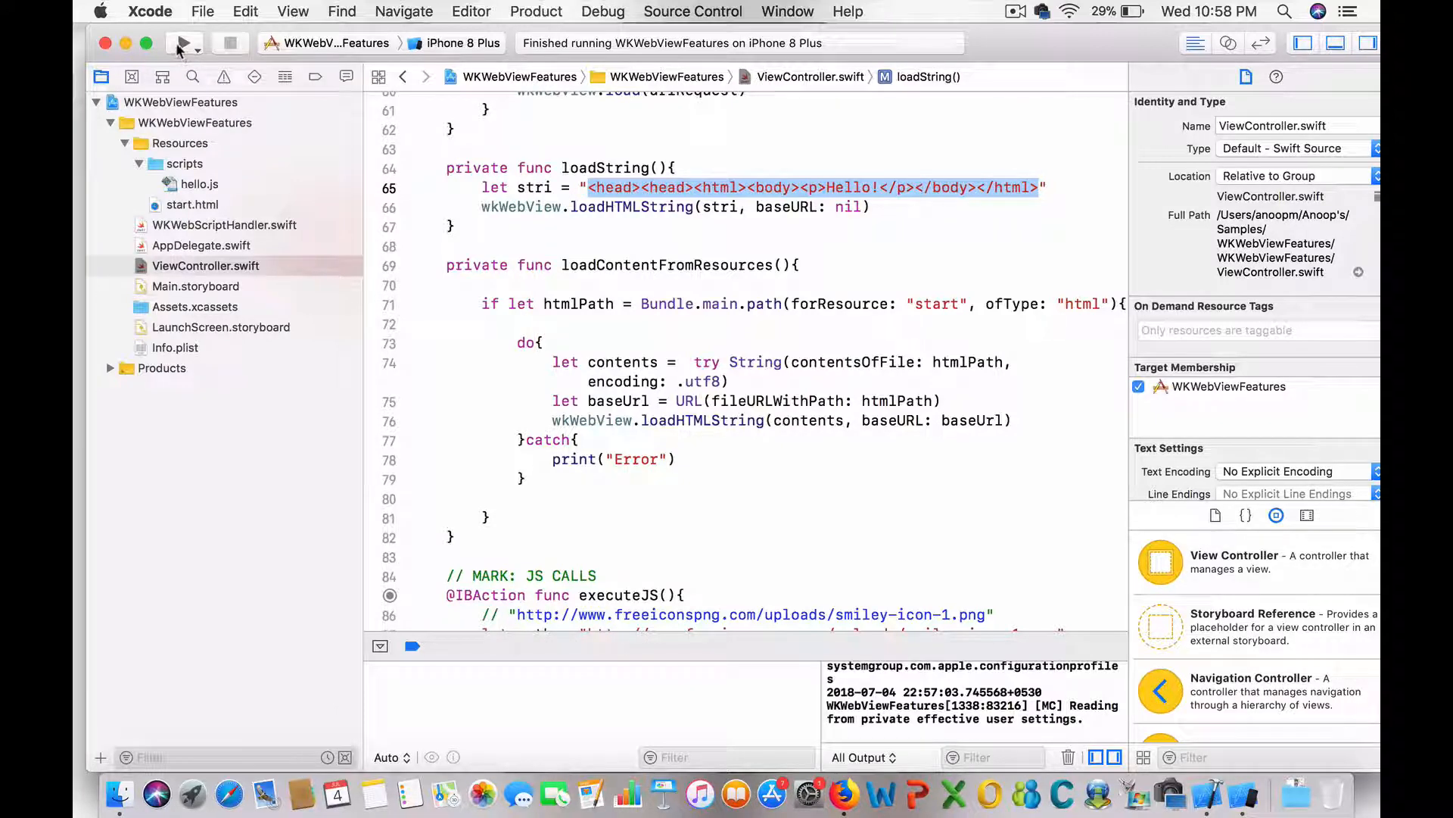
pyautogui.moveTo(458, 43)
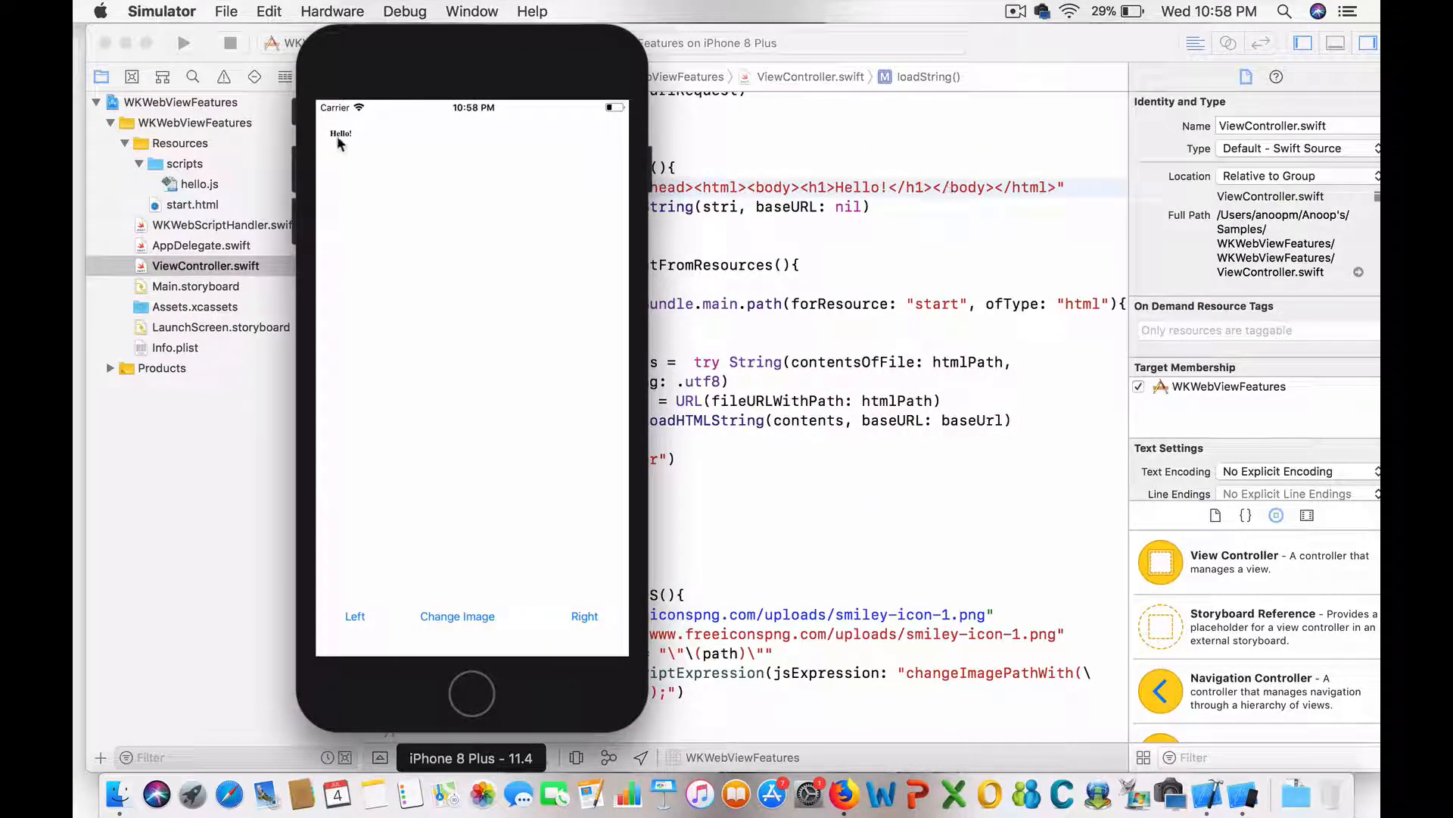
pyautogui.moveTo(359, 174)
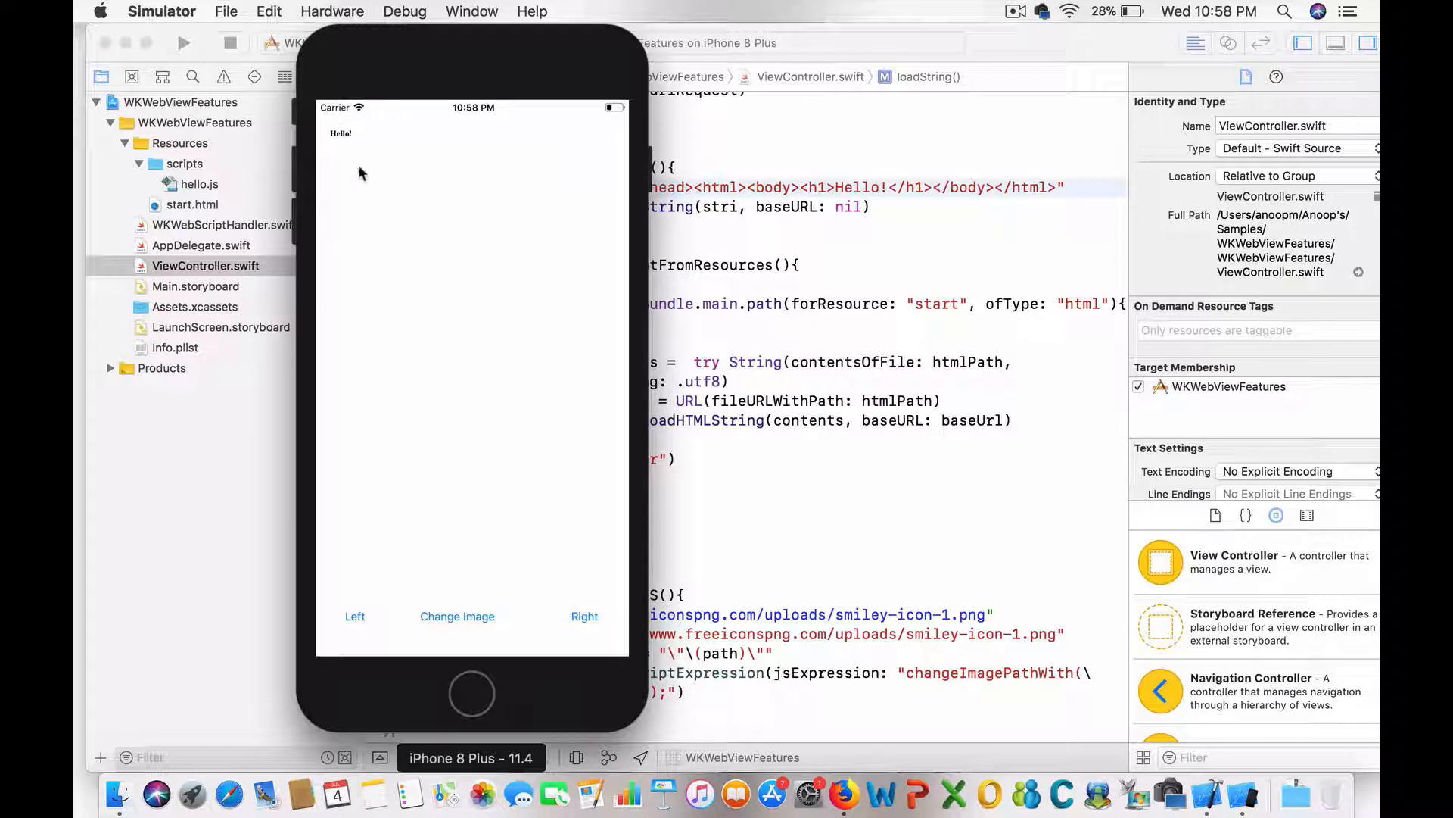
pyautogui.moveTo(438, 164)
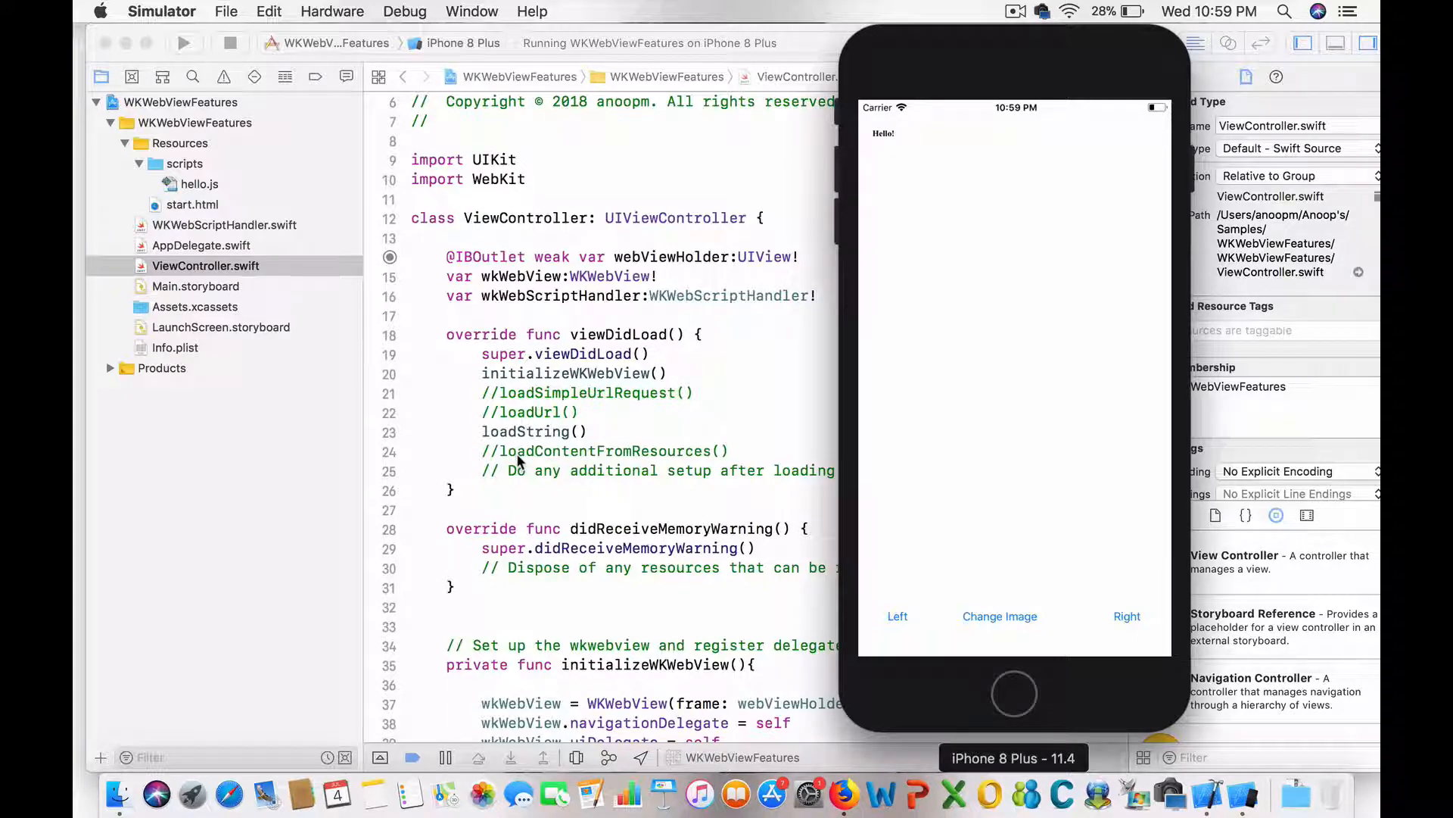
pyautogui.moveTo(574, 301)
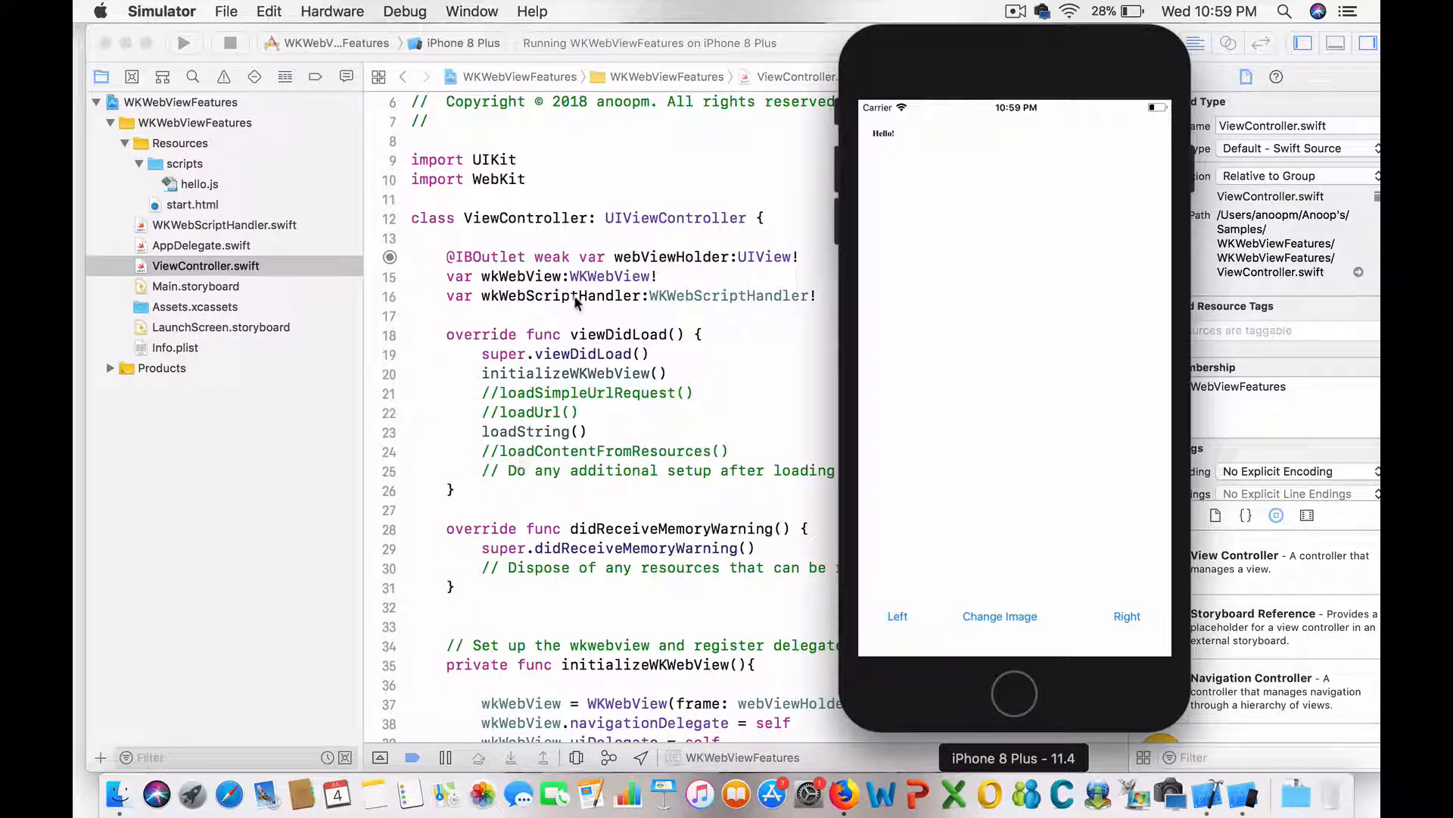